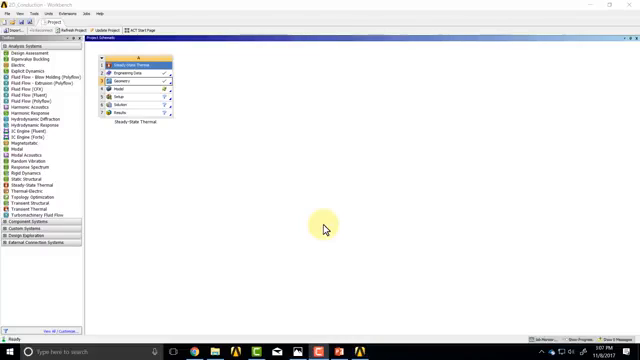
Show the File menu commands for the Steady-State Thermal project
click(12, 16)
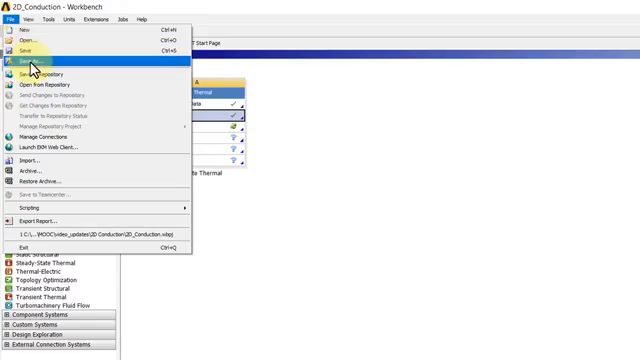
Save the project as 2D_conduction in the ANSYS Files folder via Save As
click(36, 72)
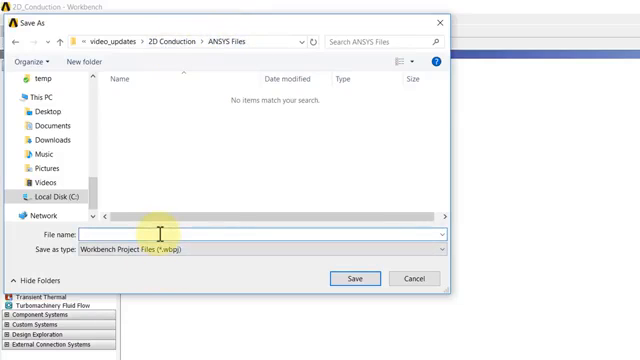
text(2)
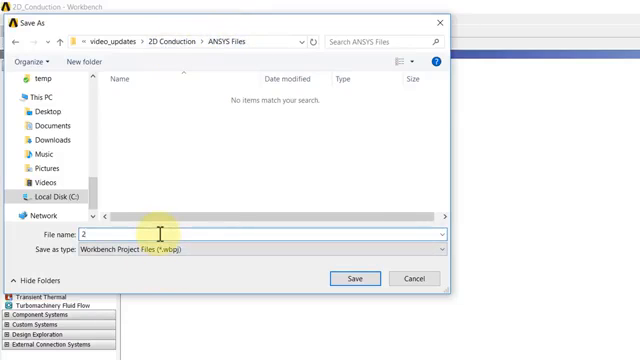
text(D_co)
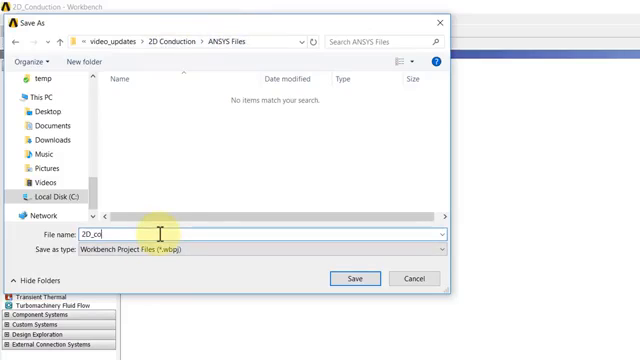
text(nduction)
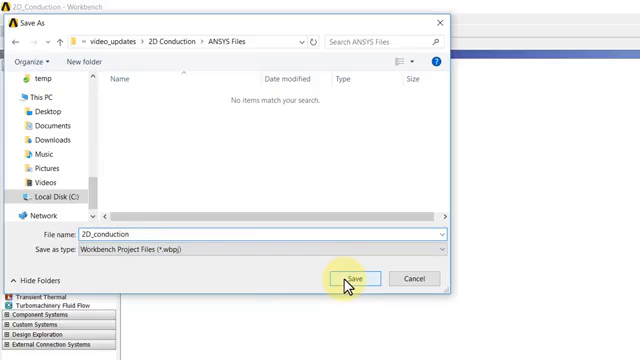
click(356, 280)
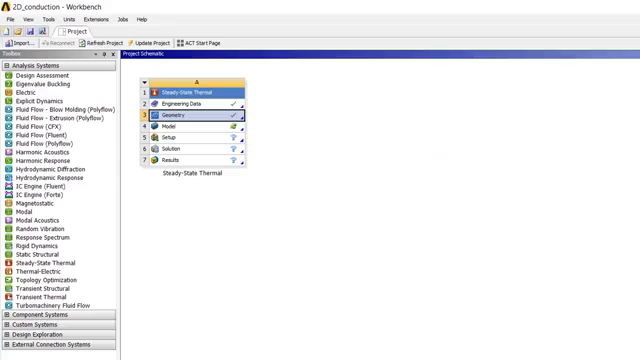
Begin archiving the saved 2D_conduction project from the File menu
click(14, 18)
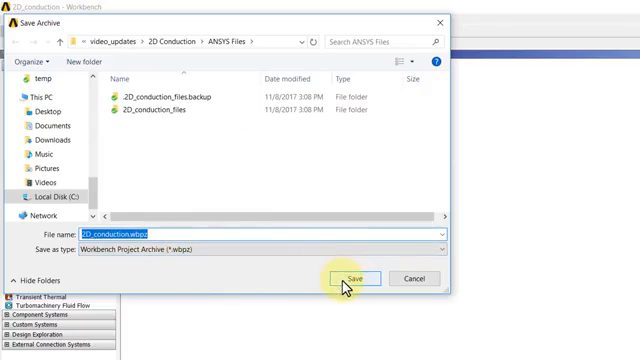
Save the archive under the name 2D_conduction.wbpz in the ANSYS Files folder
click(352, 280)
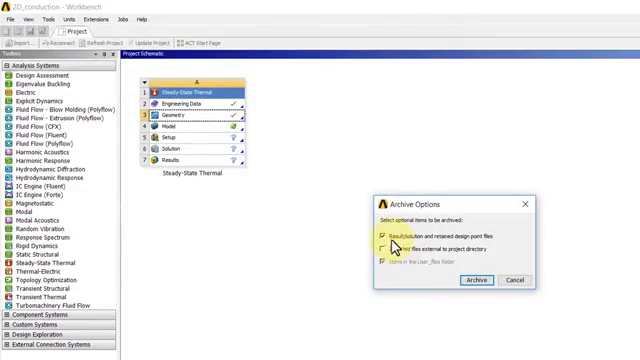
Include imported files in the archive options and create the single 2D_conduction.wbpz archive
click(388, 236)
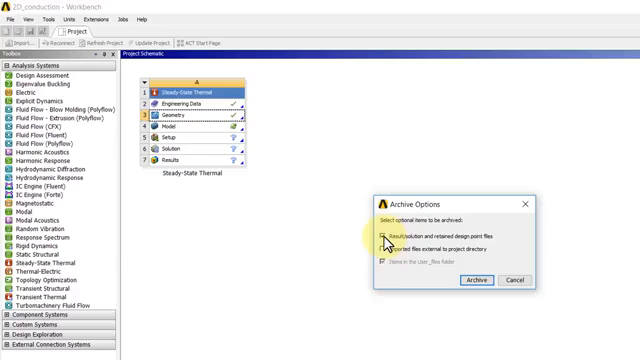
mouse_move(388, 240)
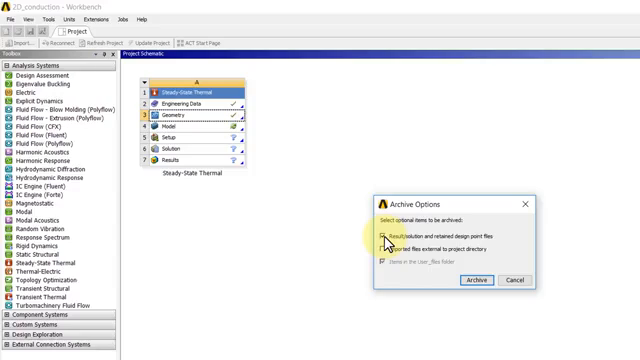
click(380, 232)
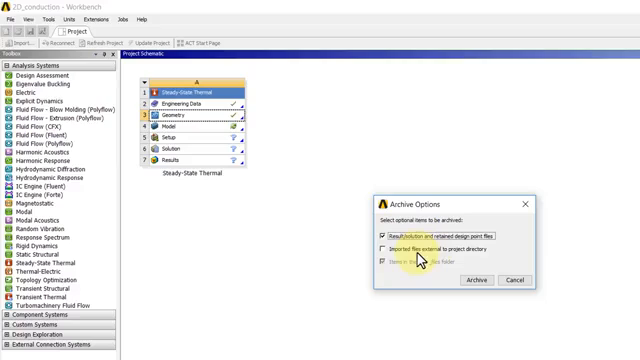
click(384, 250)
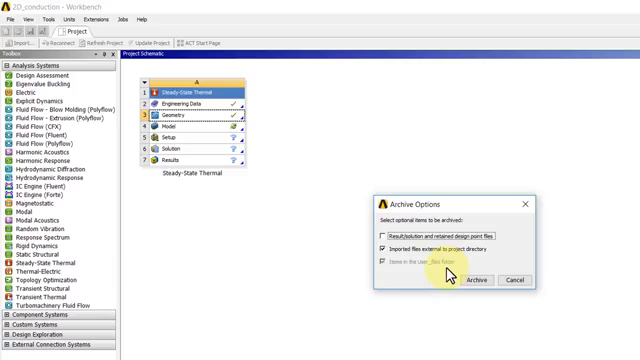
click(388, 232)
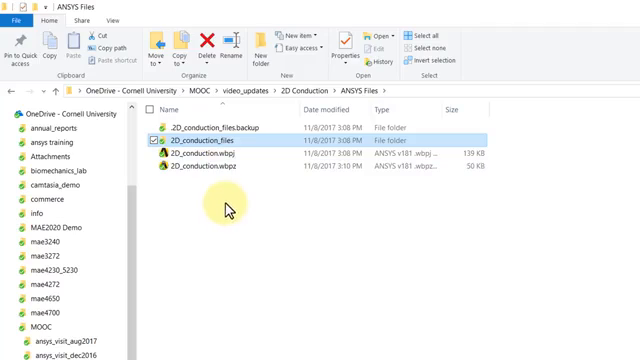
mouse_move(398, 316)
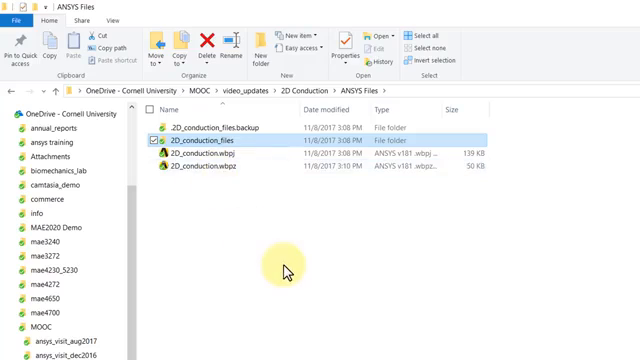
Return to the Workbench project window after checking 2D_conduction.wbpz in the folder
double_click(222, 160)
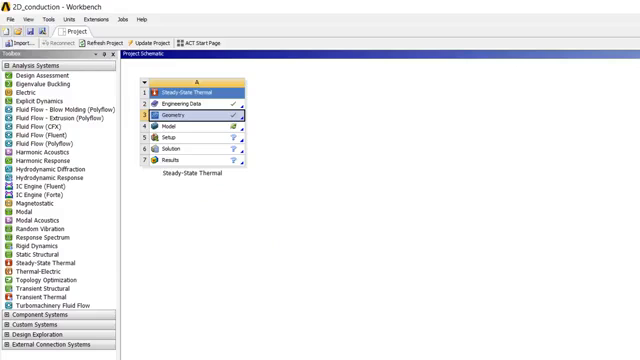
click(12, 18)
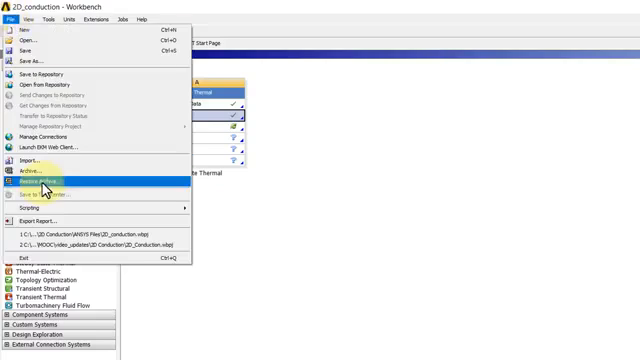
click(44, 182)
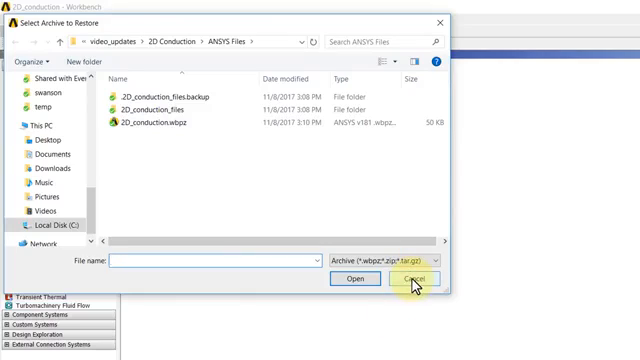
click(410, 278)
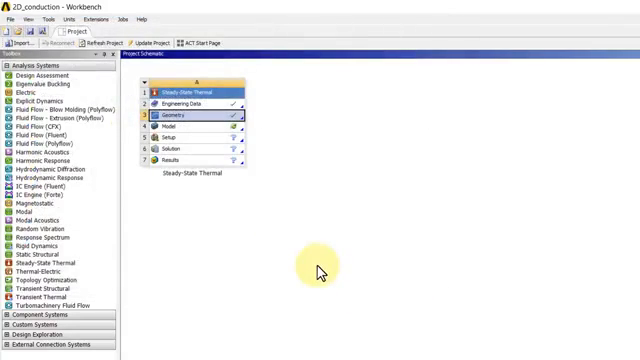